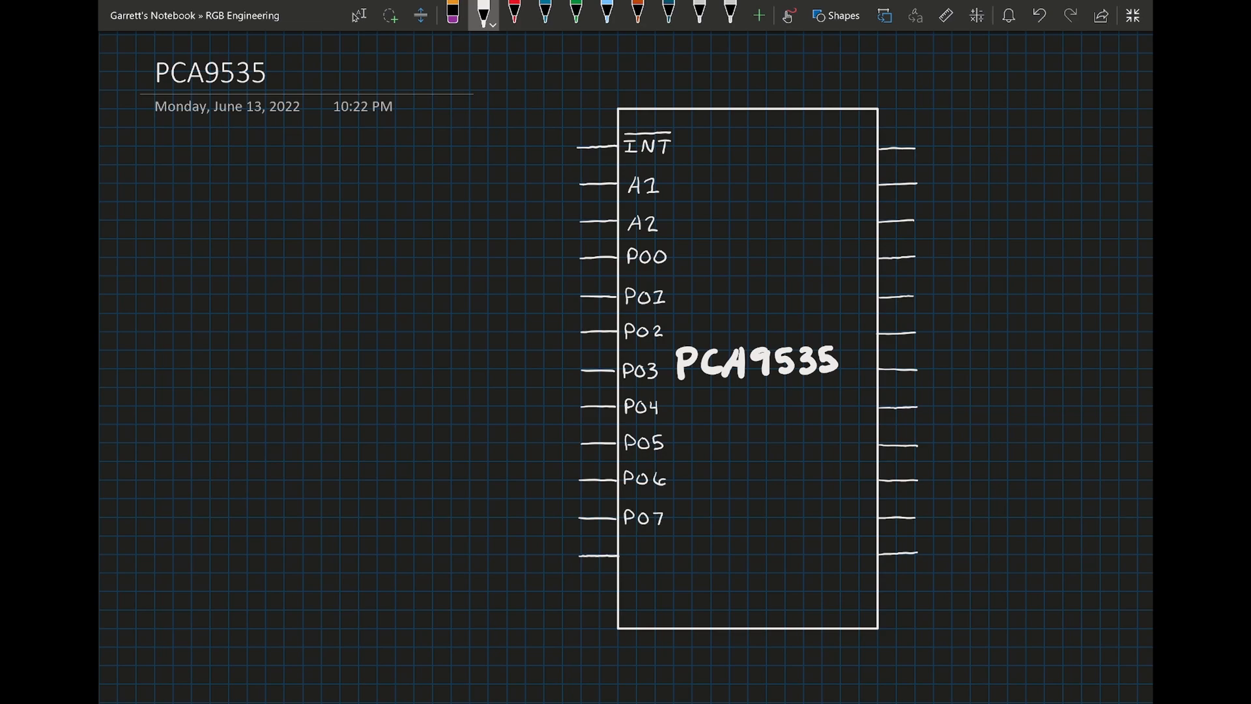
Step: Write the GND, P10, P12 and P27 pin labels and the IN input label
text(GND)
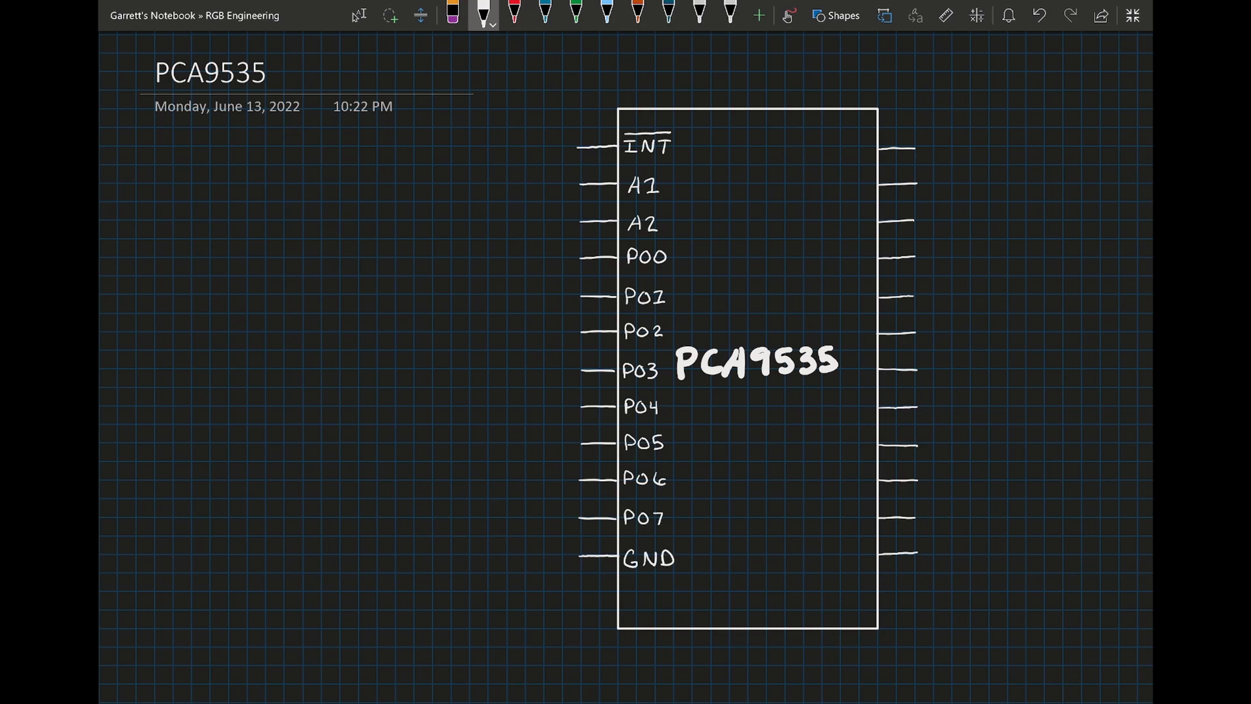
text(P10)
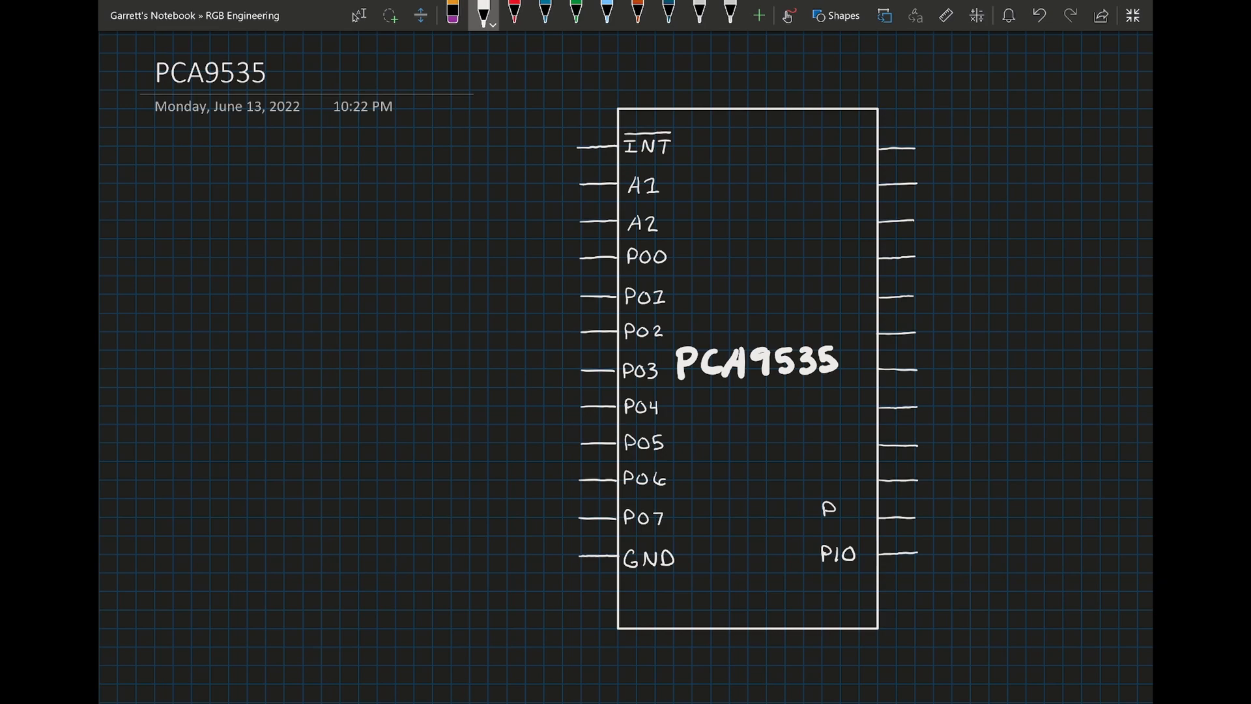
text(P12)
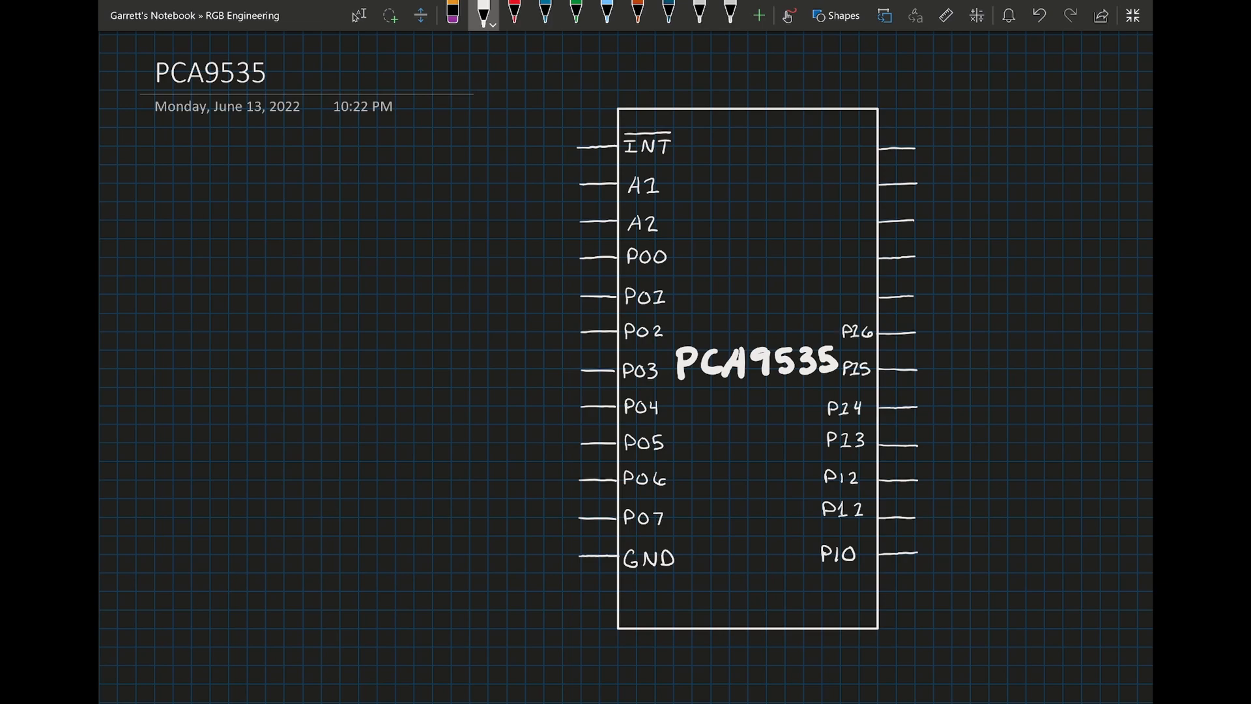
text(P27)
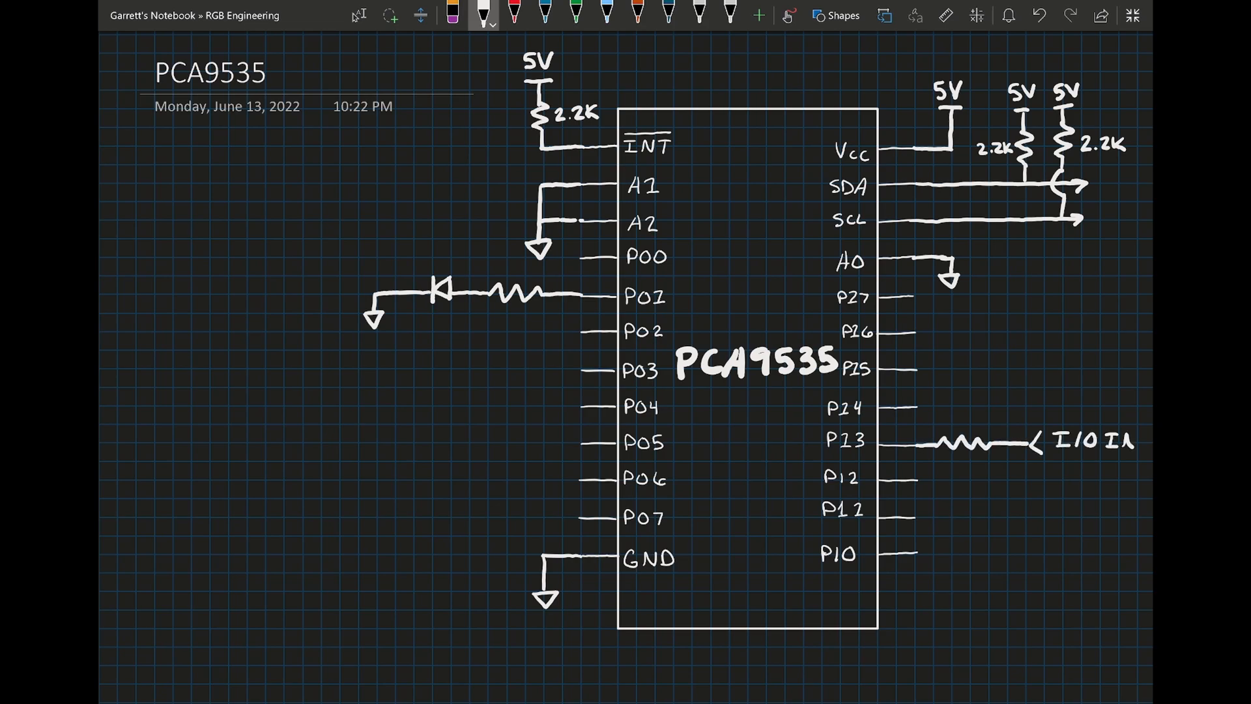
text(IN)
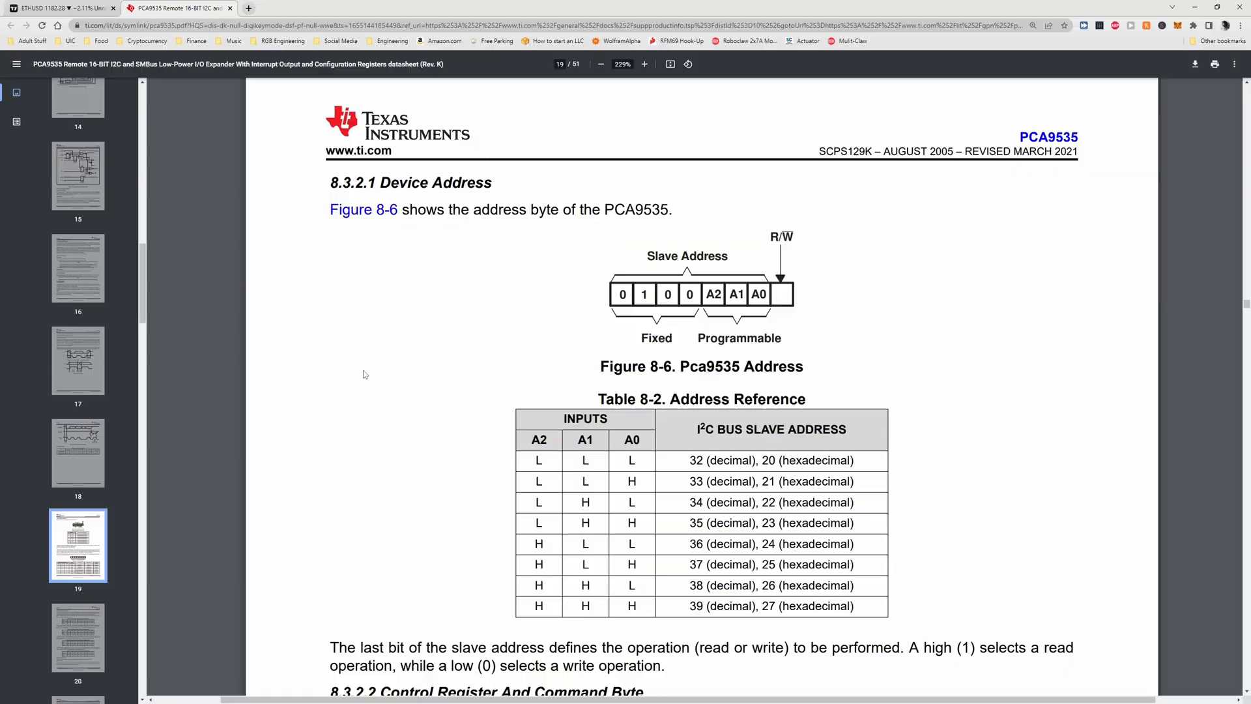
Step: Scroll to Table 8-3 Control Register and highlight the Configuration Port 0 entry
scroll(down, 3)
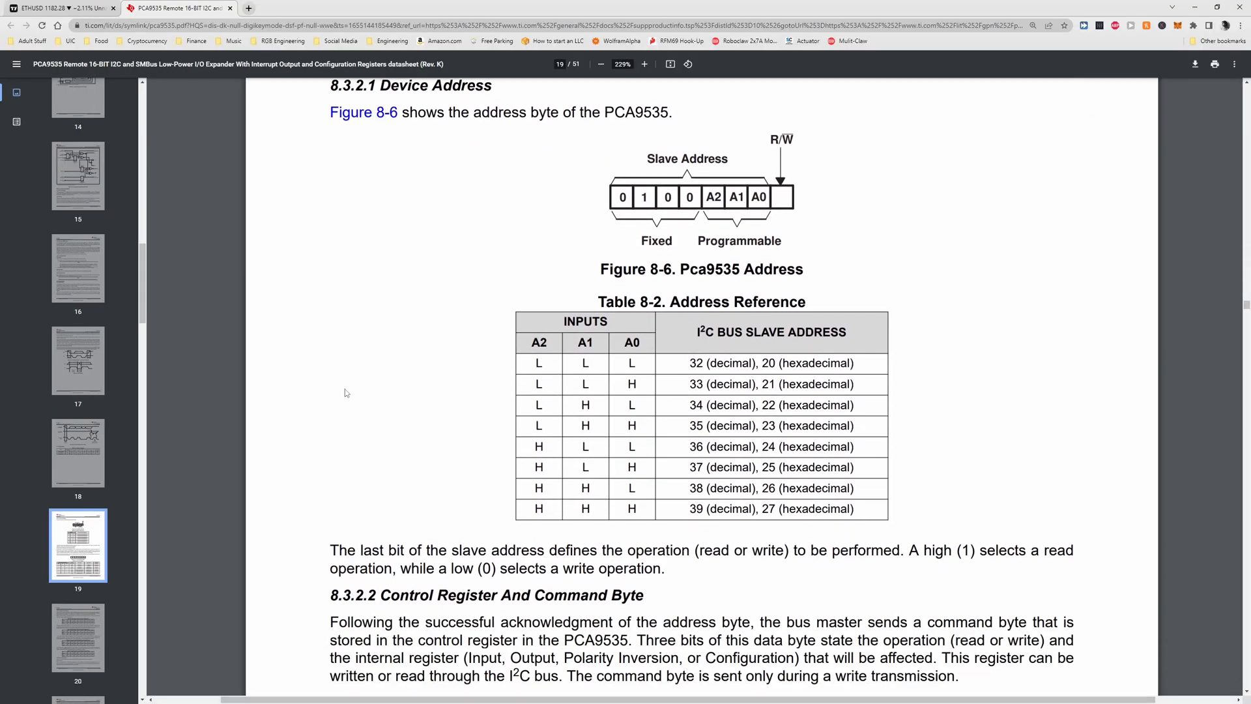
scroll(down, 3)
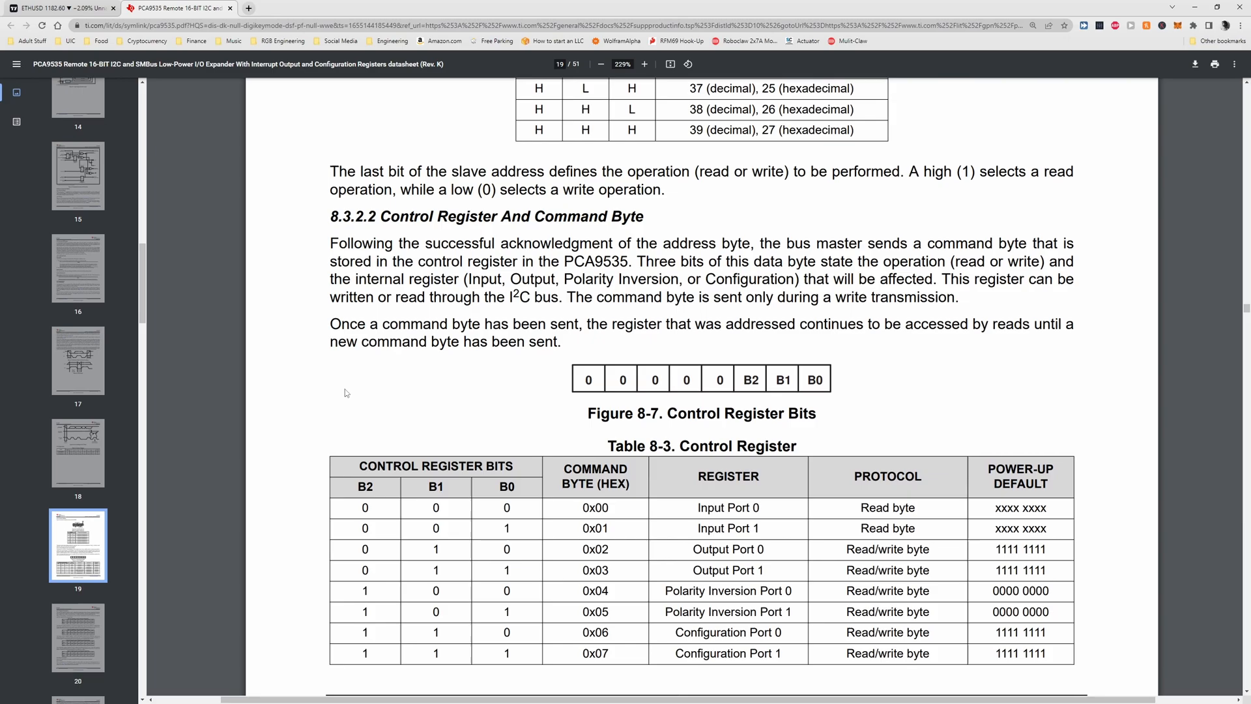
scroll(down, 3)
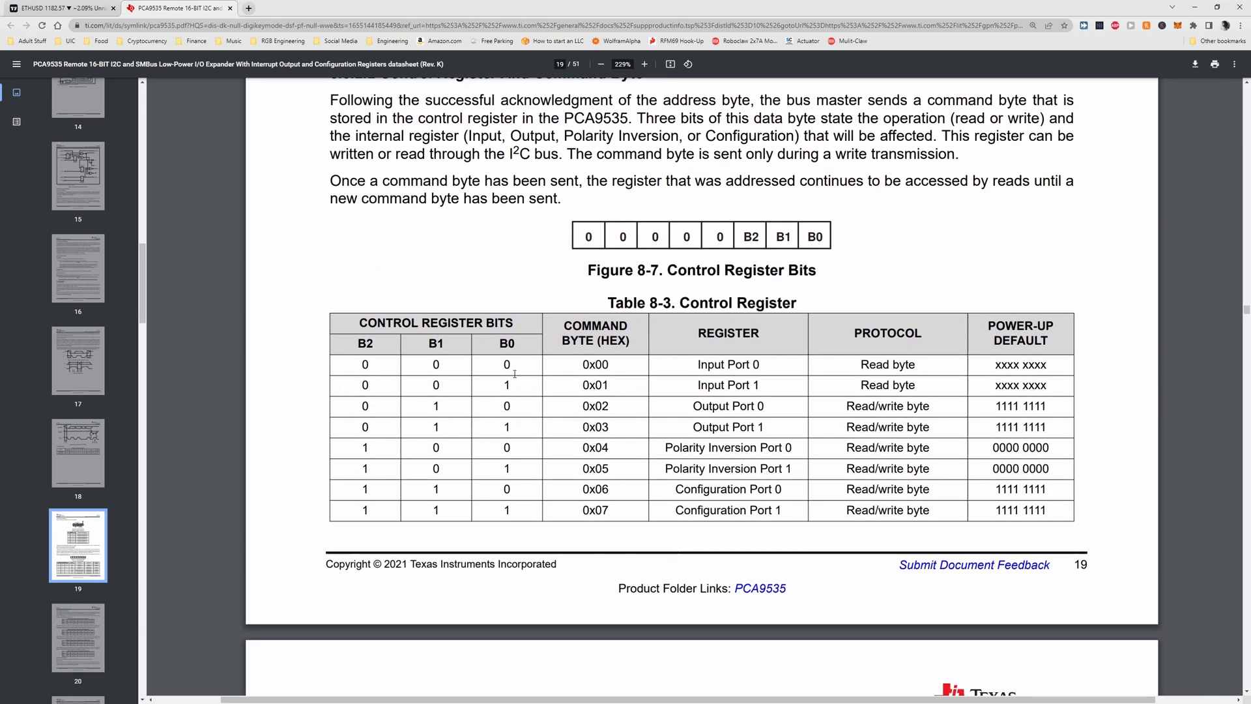
double_click(728, 490)
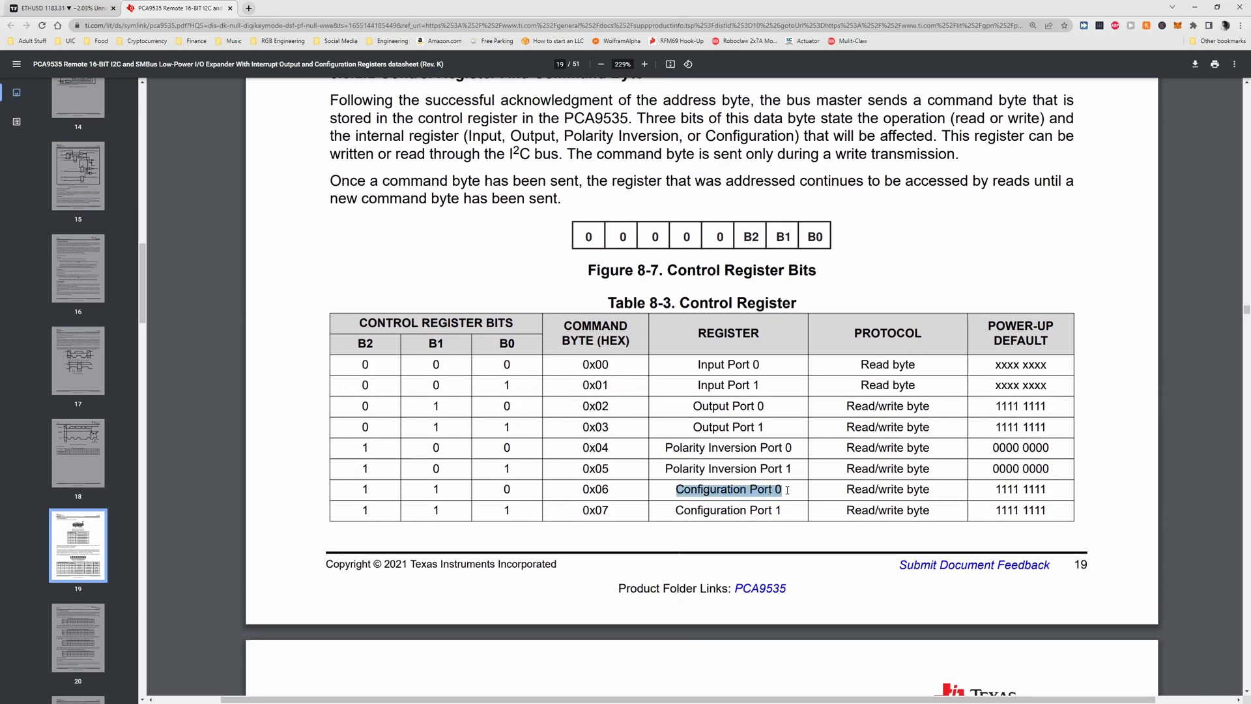
double_click(886, 489)
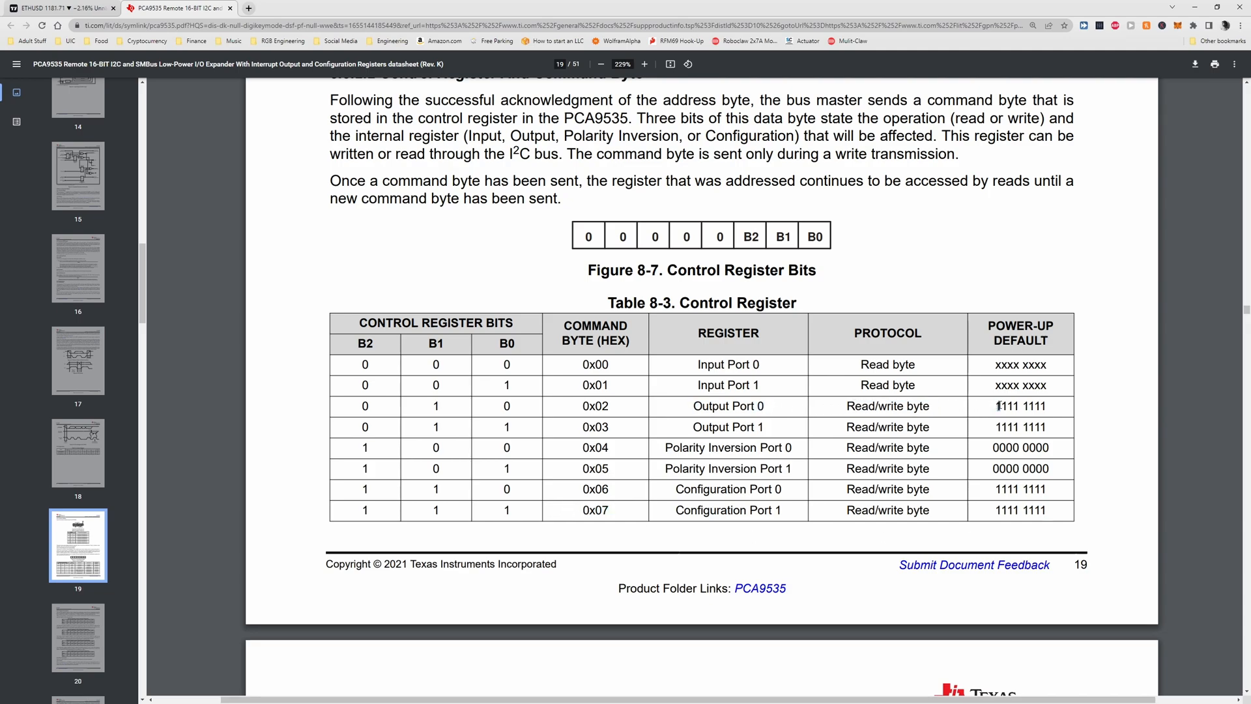
Step: Highlight the Output Port 0 and 1 power-up defaults and the Input Port 1 name
double_click(1020, 405)
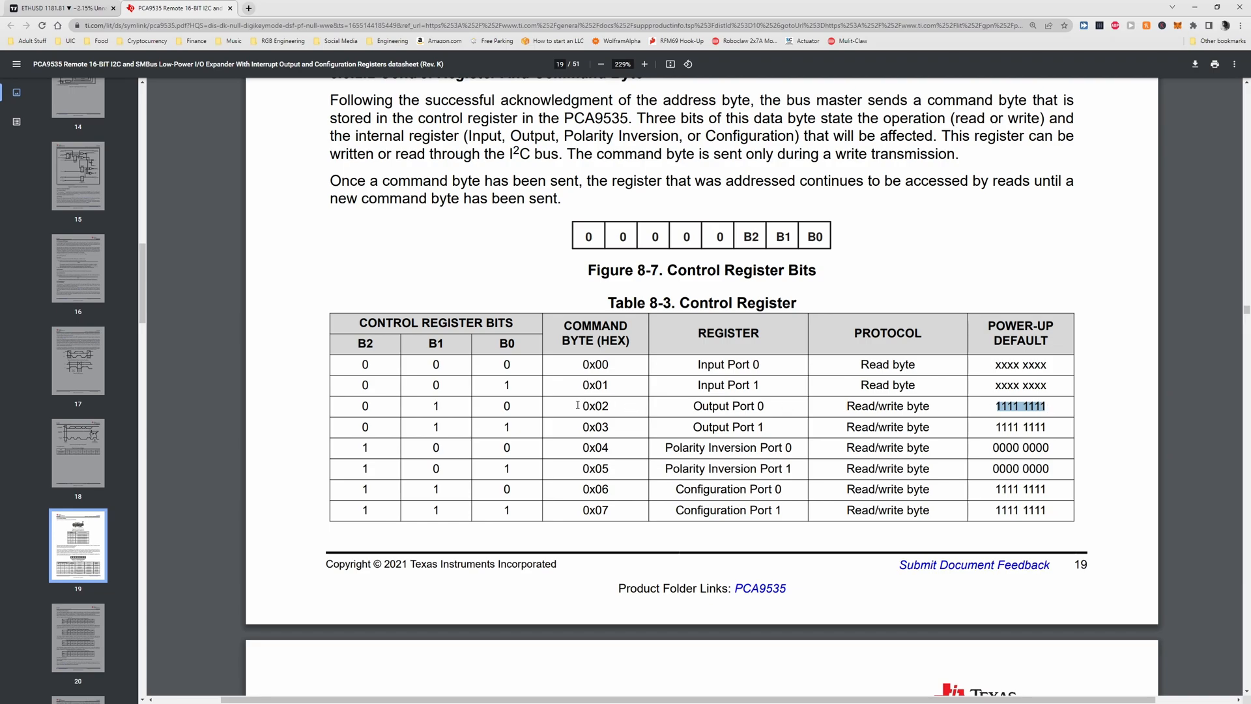
double_click(594, 405)
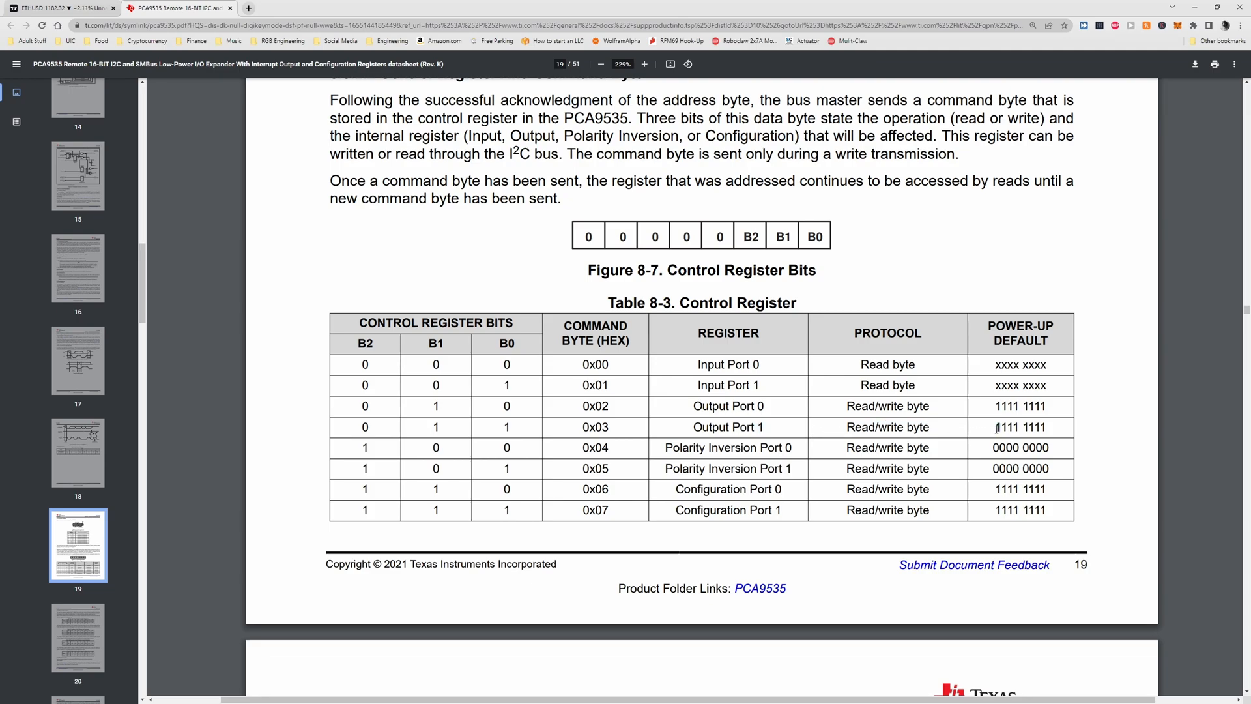
double_click(1020, 427)
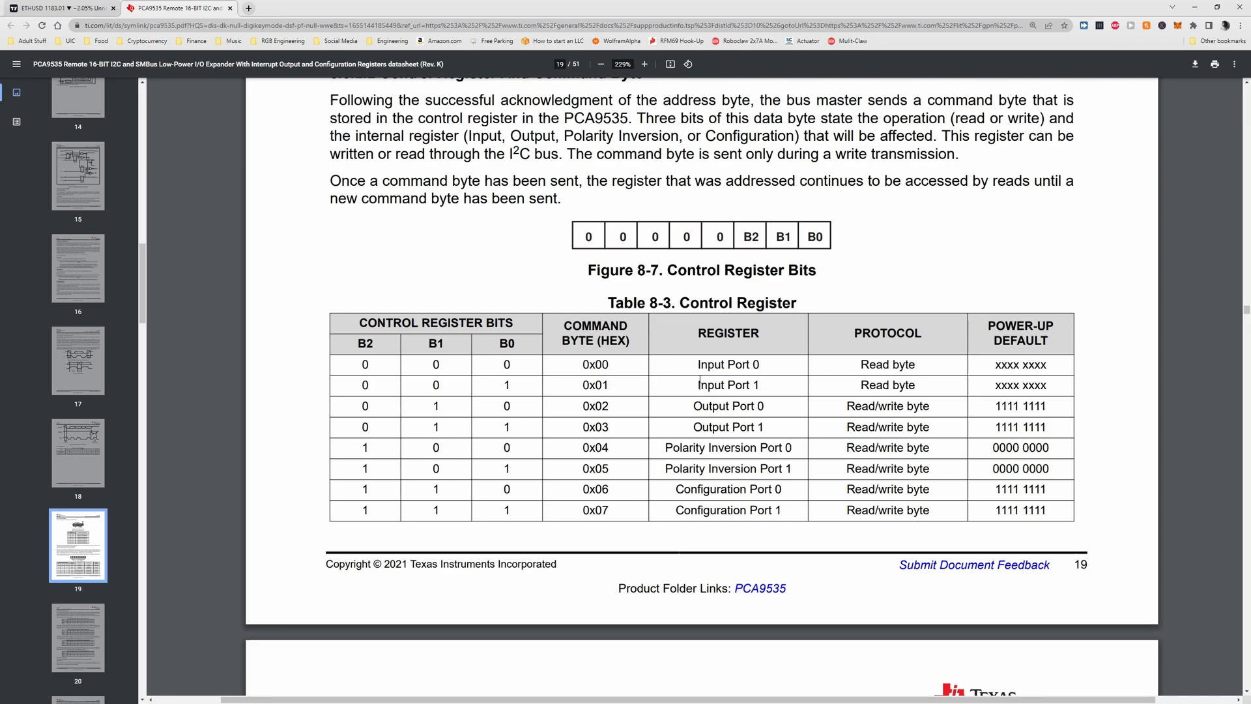
double_click(727, 365)
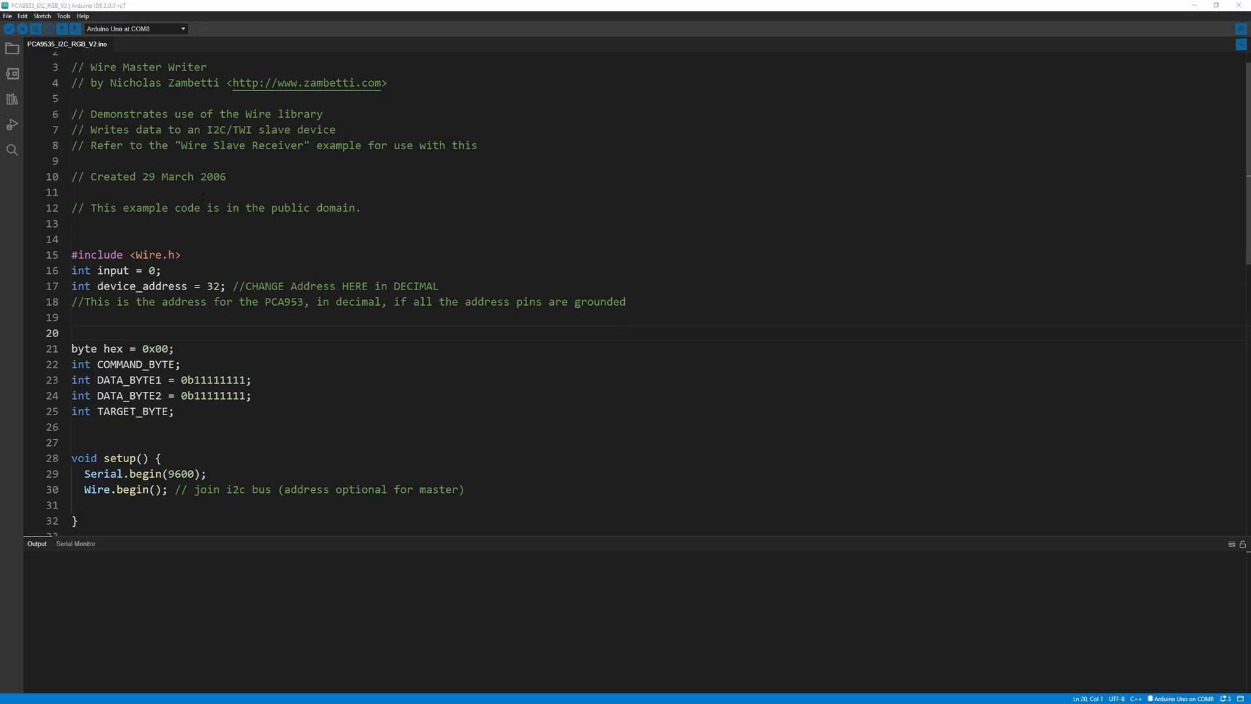
Step: Scroll PCA9535_I2C_RGB_V2.ino past setup() to the Wire.beginTransmission/Wire.write lines in loop()
scroll(down, 3)
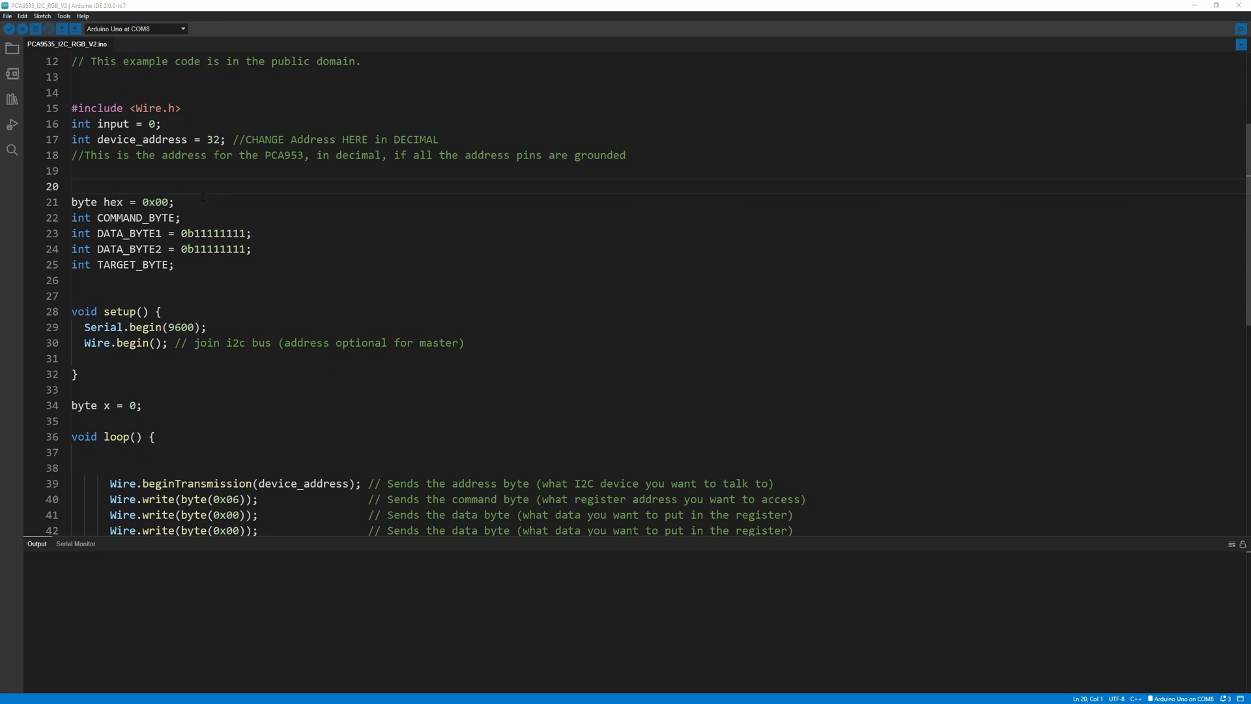
scroll(down, 3)
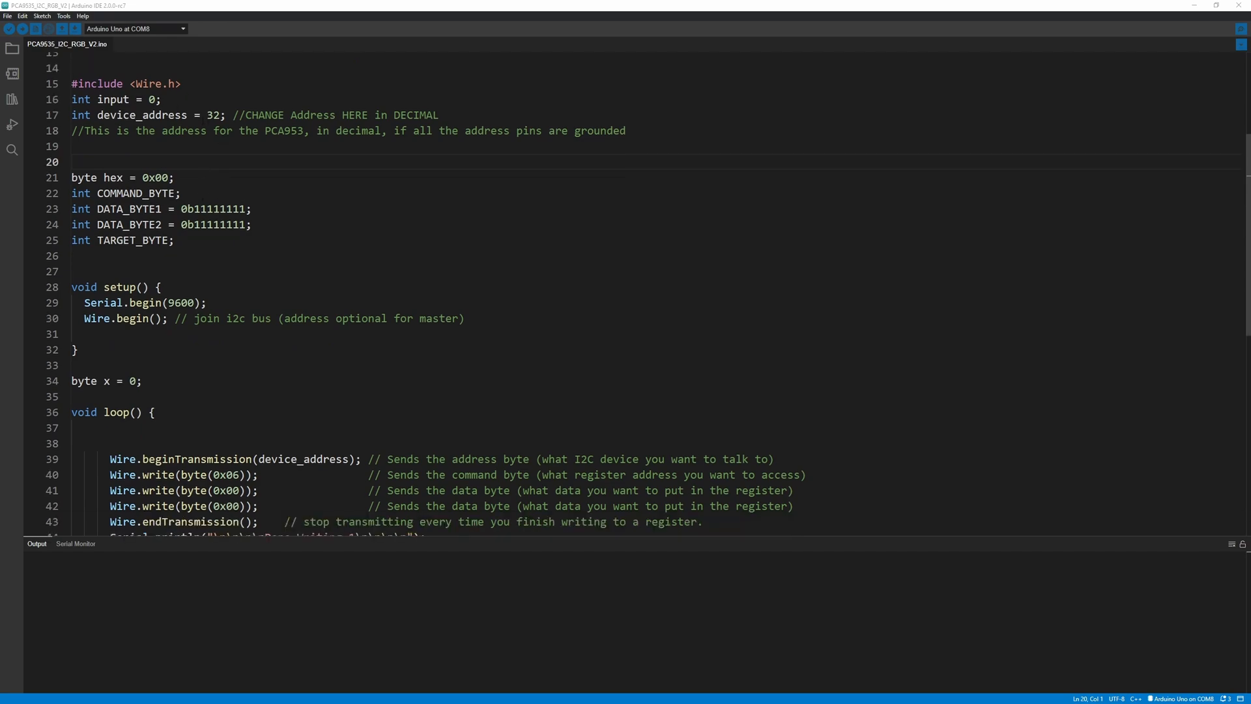
double_click(156, 84)
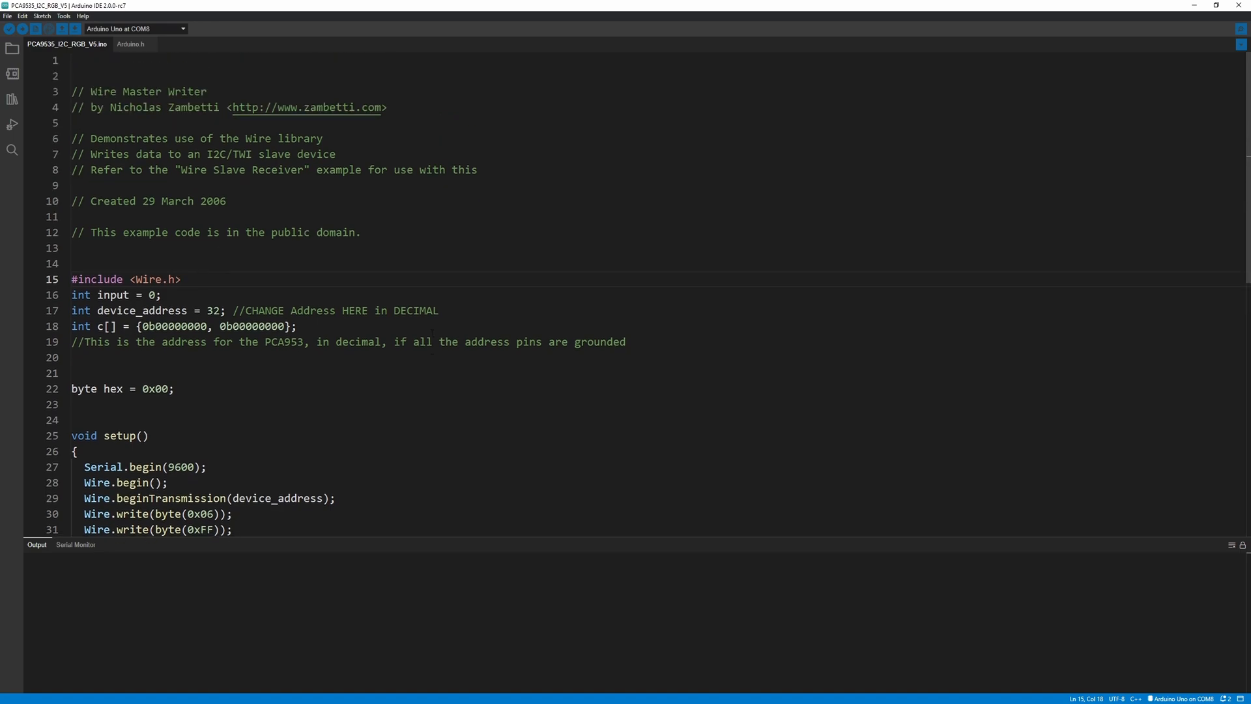
Step: Scroll PCA9535_I2C_RGB_V5.ino down to the Wire.requestFrom and Serial.print lines in loop()
scroll(down, 3)
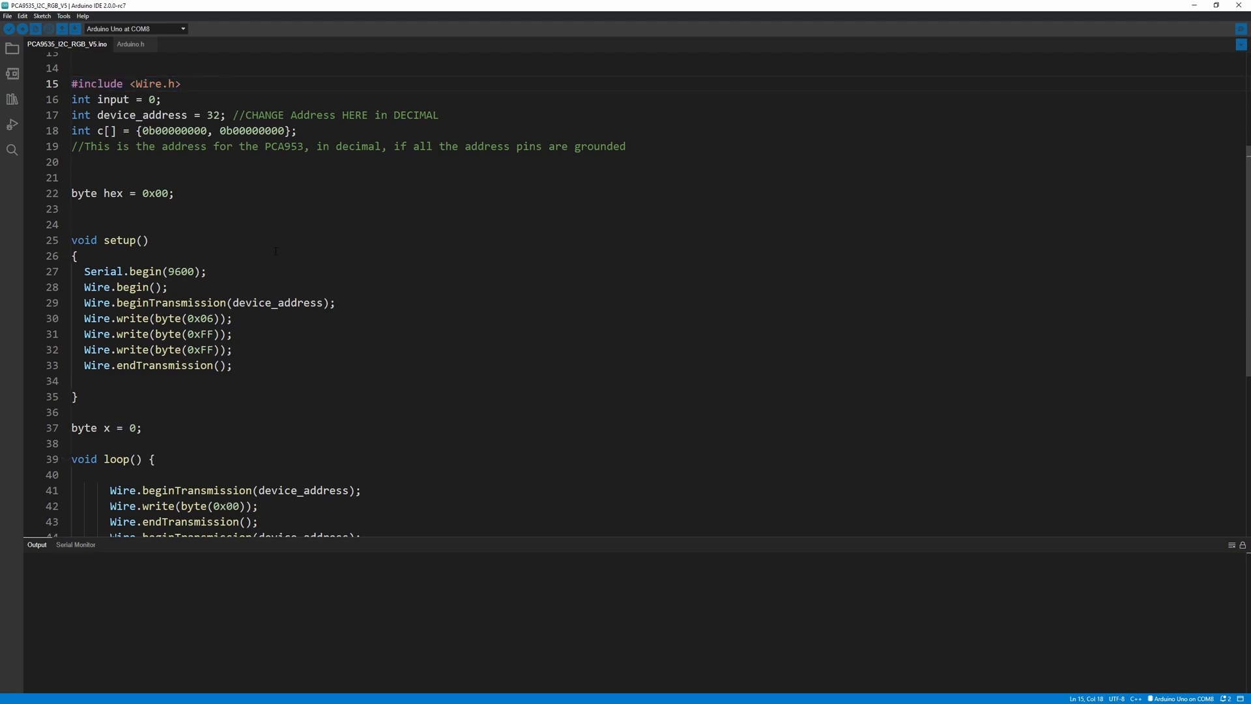
scroll(down, 3)
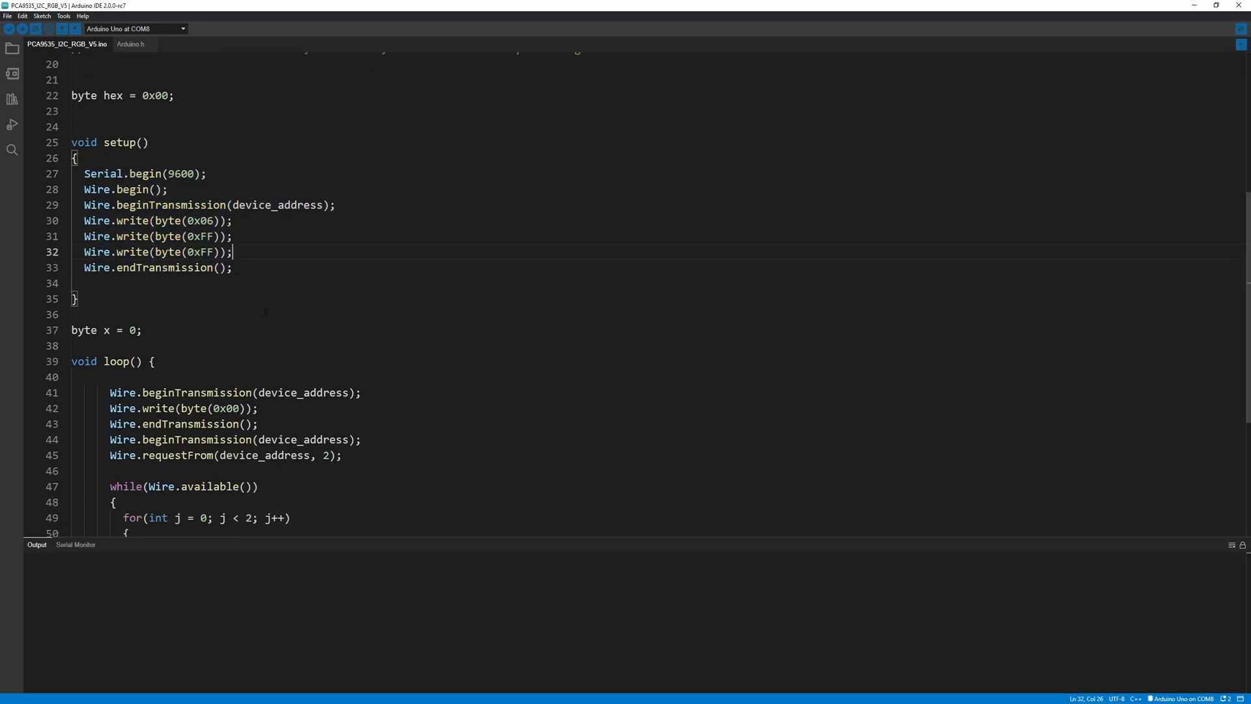
scroll(down, 3)
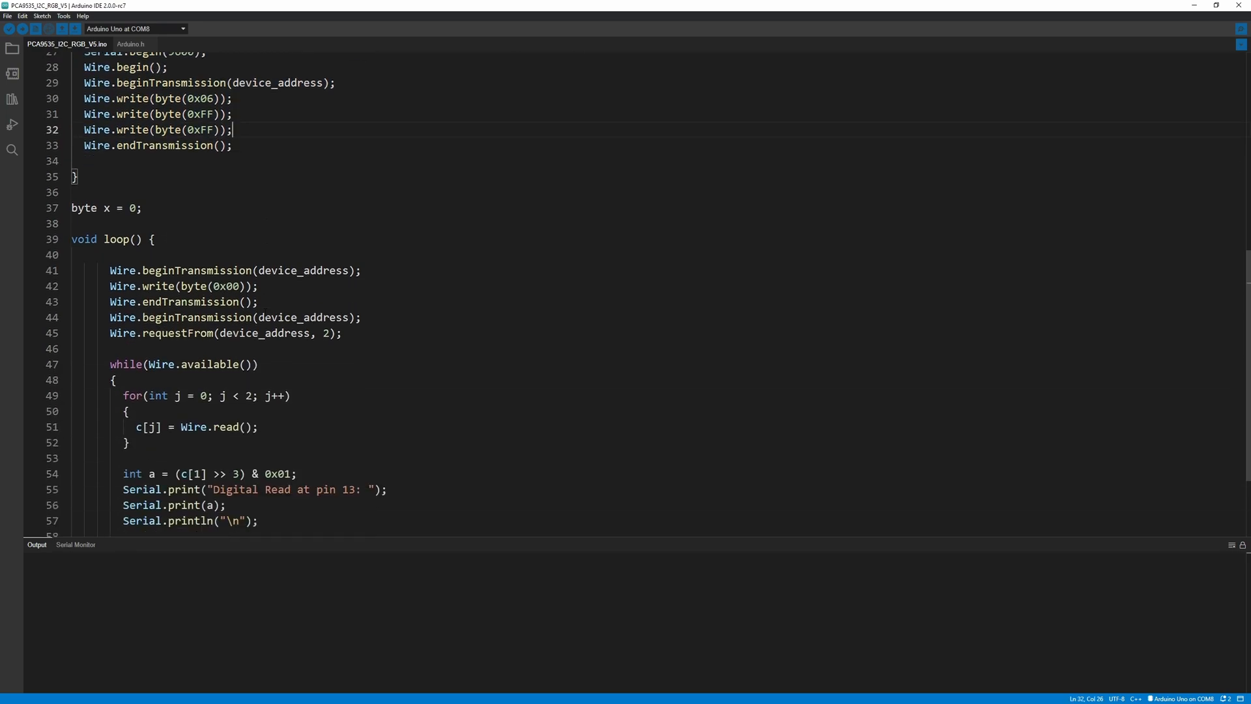
scroll(down, 3)
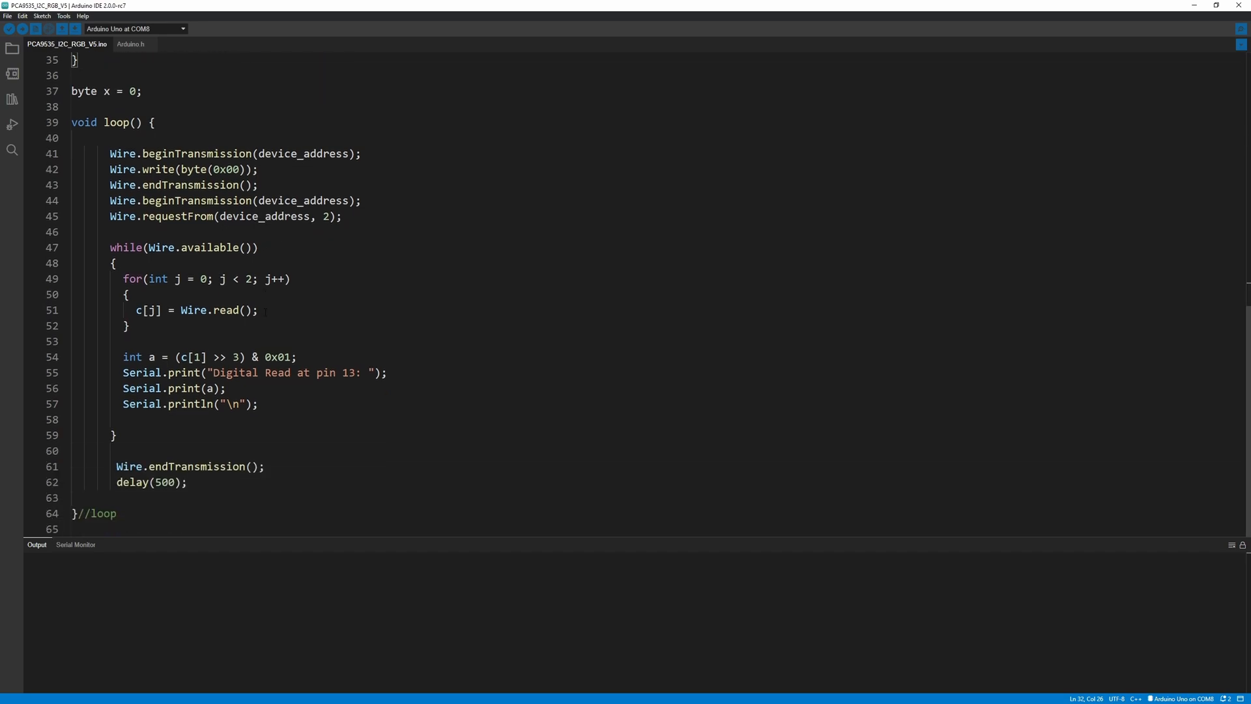